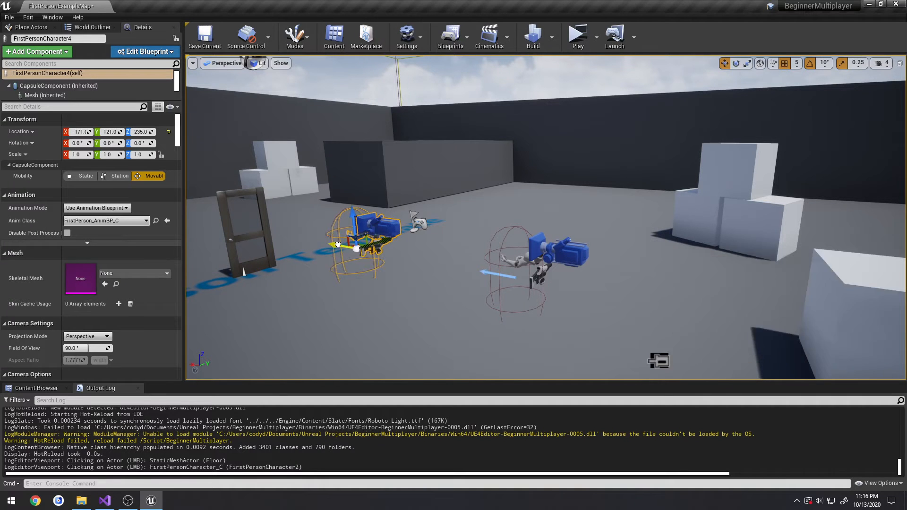
# Step: Undo the character actor's last move and save all levels before returning to the code
pyautogui.press('ctrl+z')
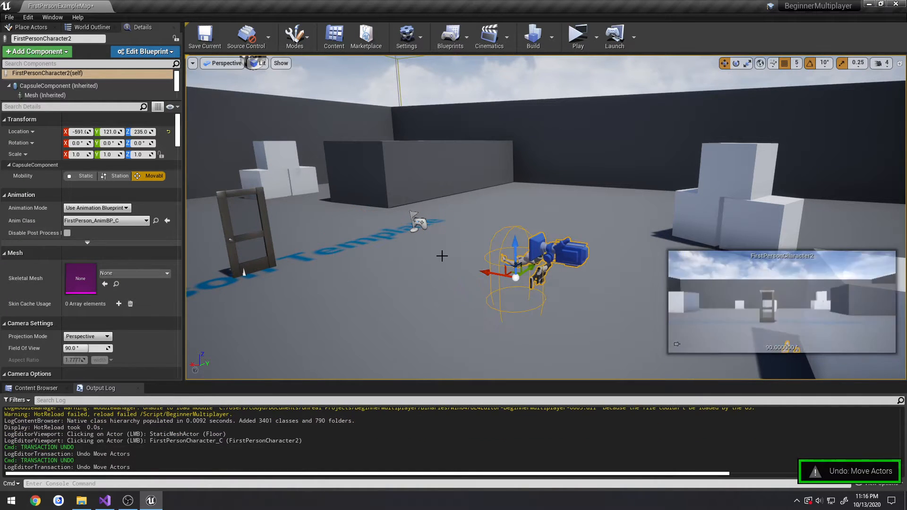
pyautogui.click(9, 17)
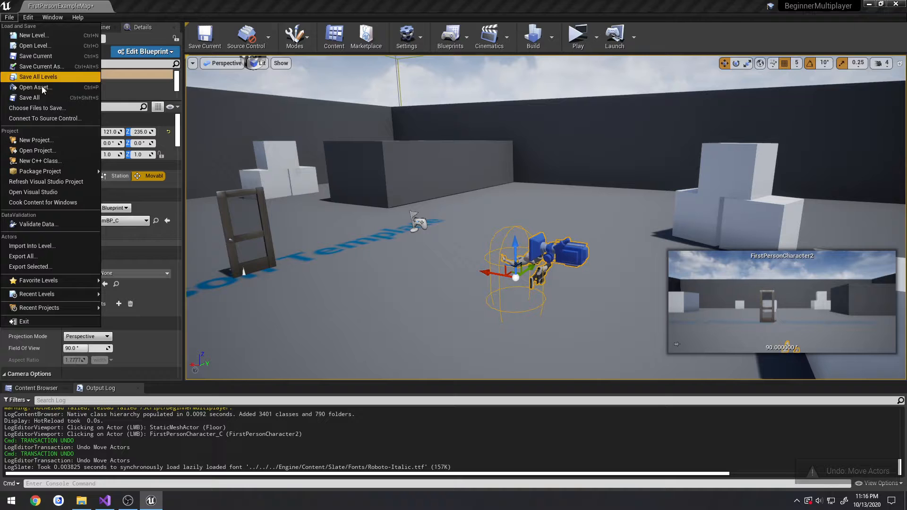
pyautogui.click(39, 76)
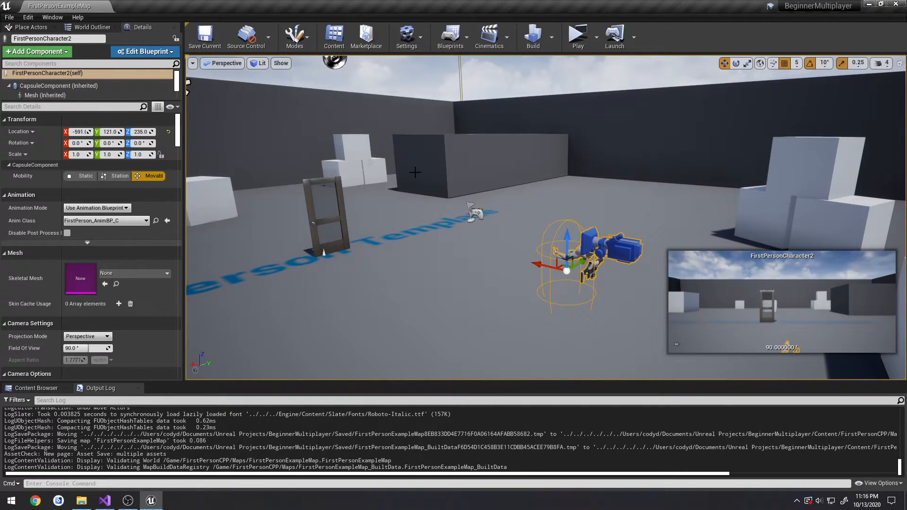
pyautogui.click(103, 501)
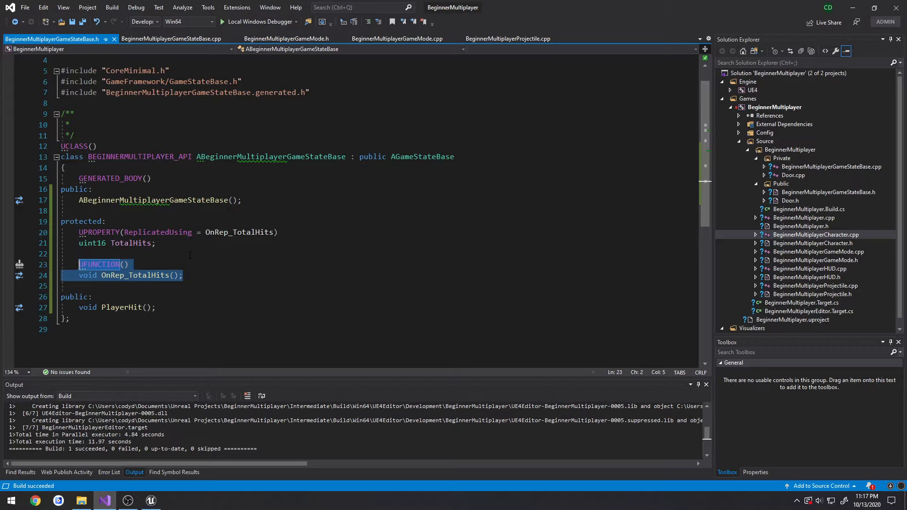
# Step: Review the game state header and projectile source without edits, then return to Unreal
pyautogui.doubleClick(130, 242)
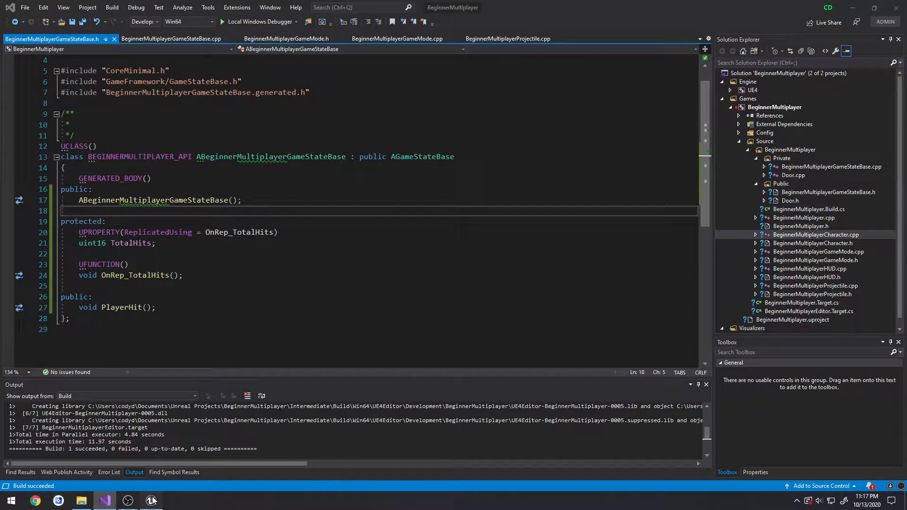
pyautogui.click(151, 500)
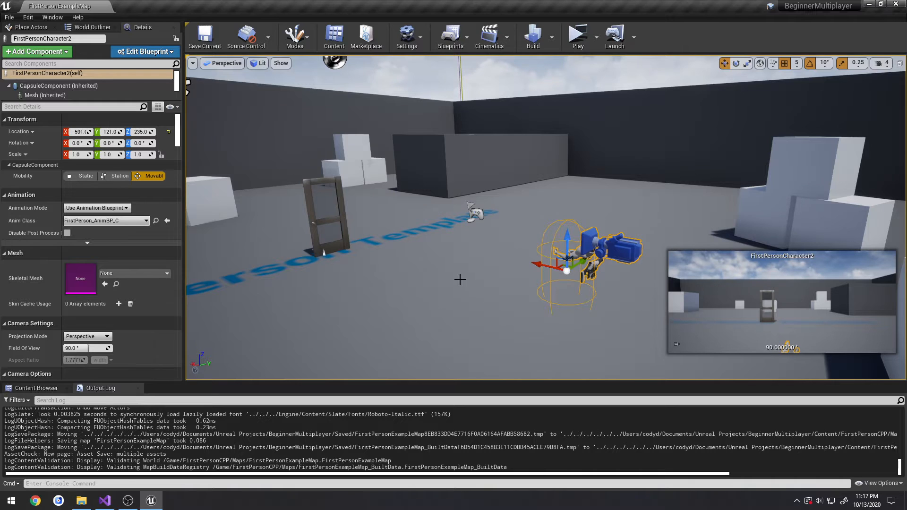
pyautogui.click(103, 501)
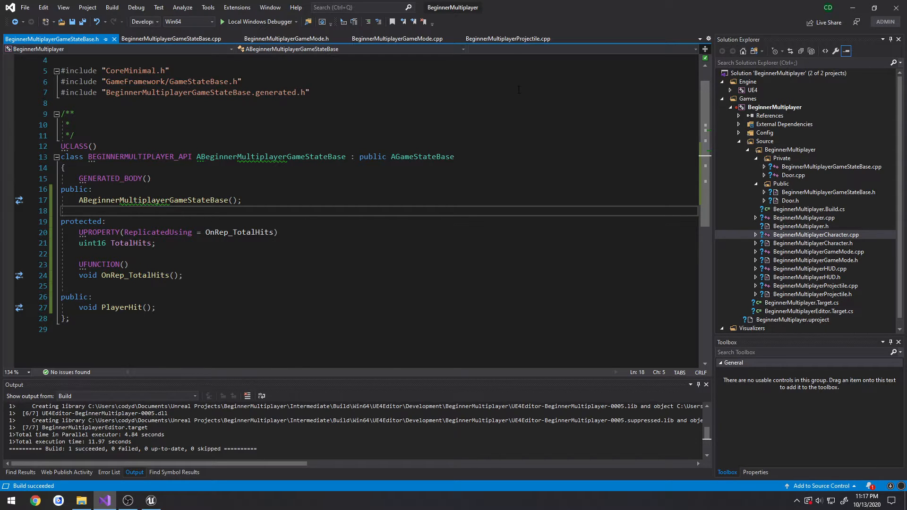
pyautogui.click(508, 39)
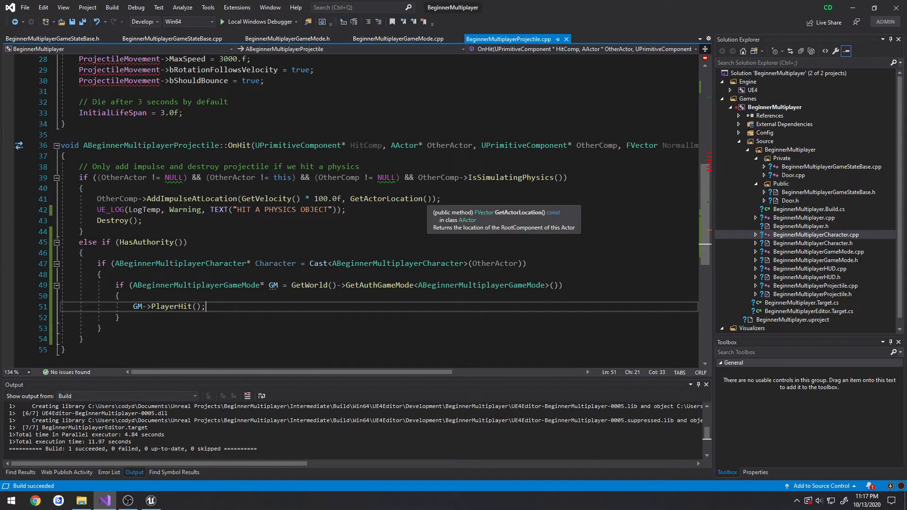
pyautogui.moveTo(294, 215)
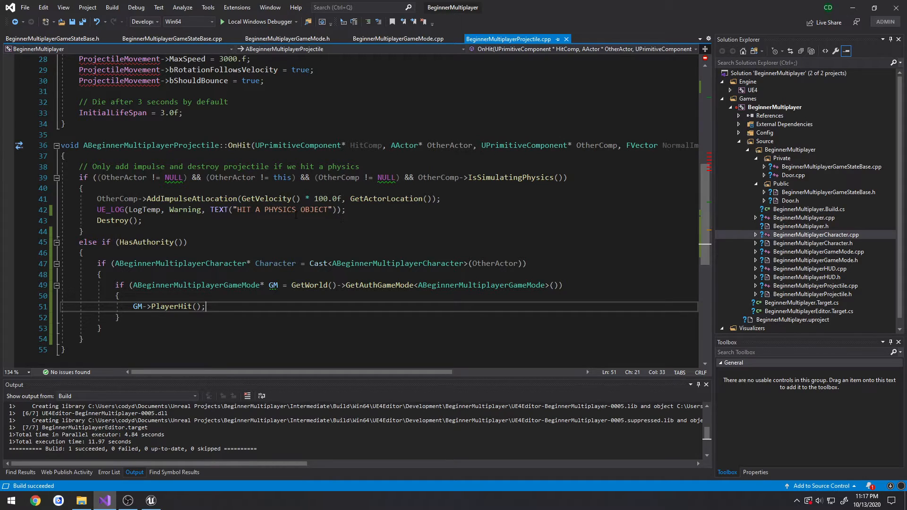
pyautogui.click(52, 38)
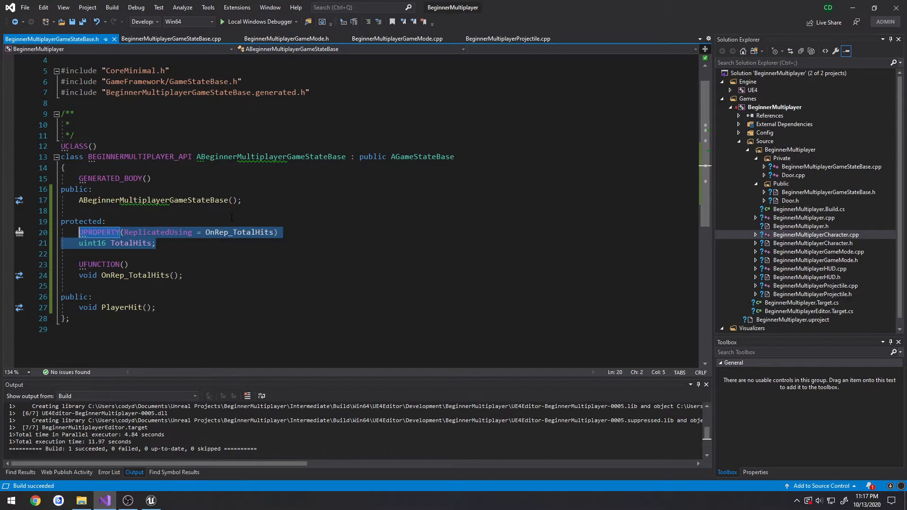
pyautogui.doubleClick(130, 243)
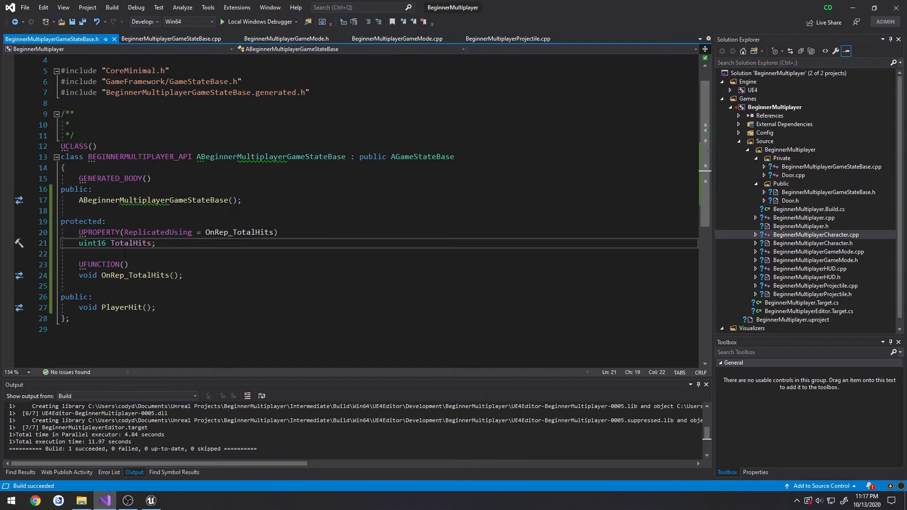
pyautogui.click(155, 242)
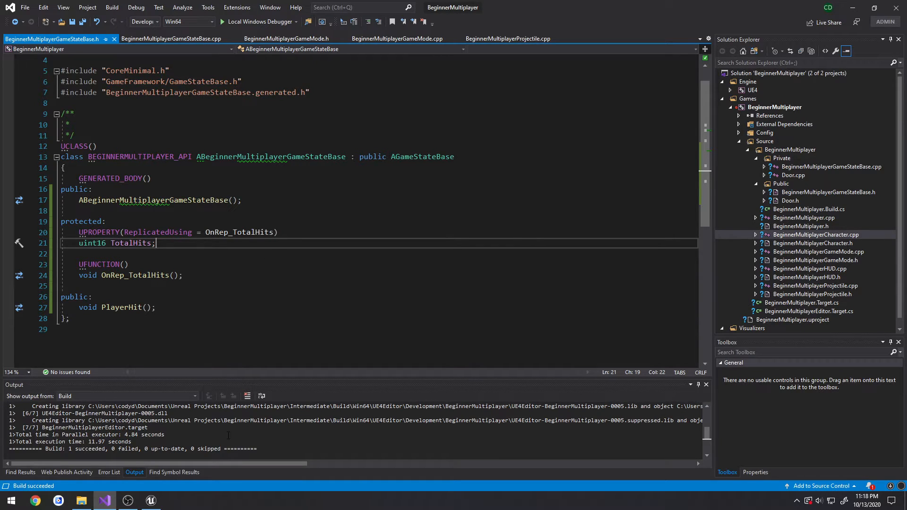
pyautogui.click(149, 500)
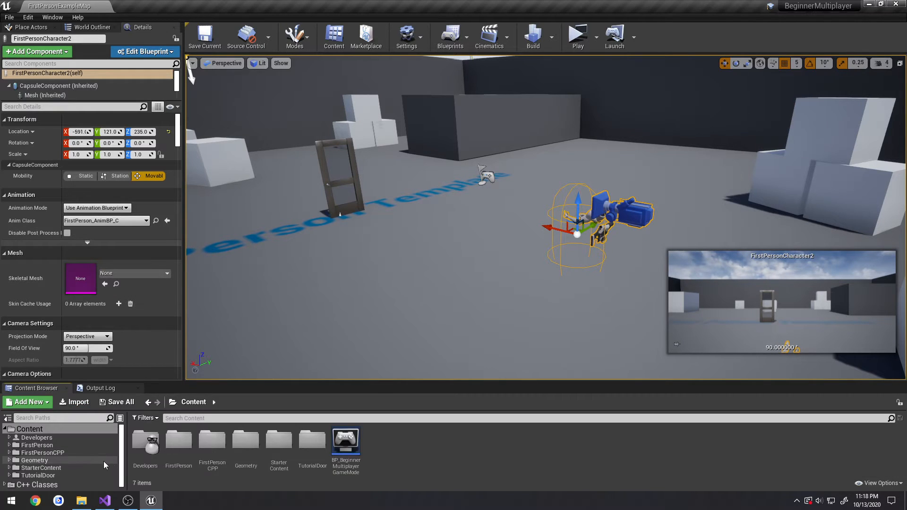
# Step: Create a C++ class named MyPlayerState with PlayerState as its parent class
pyautogui.click(37, 484)
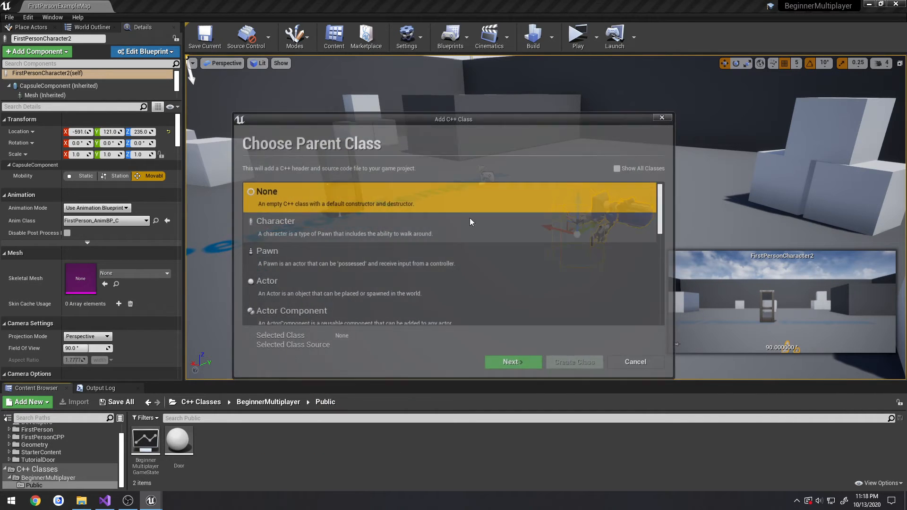
pyautogui.click(617, 168)
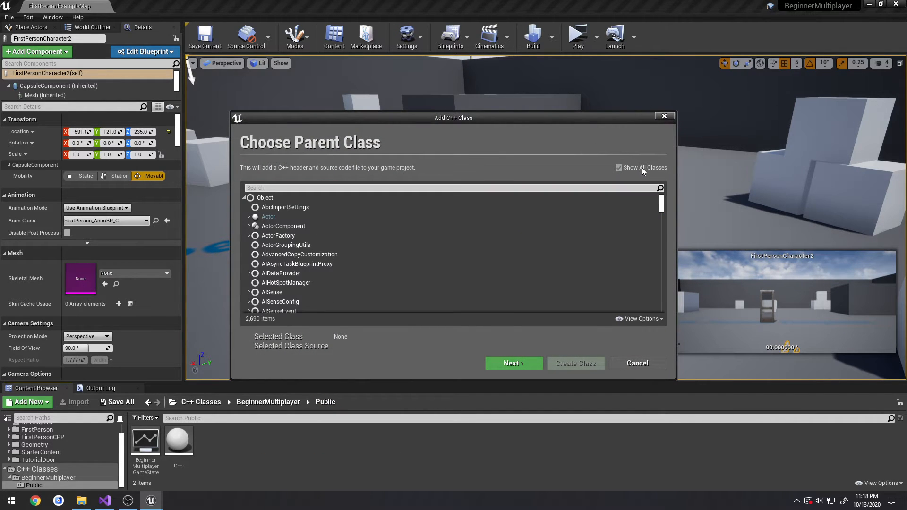
pyautogui.write('playerstate')
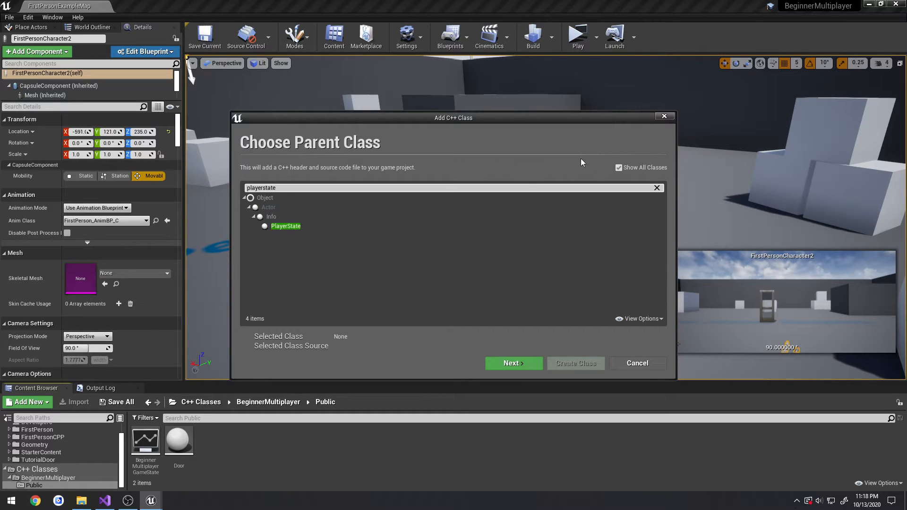
pyautogui.click(513, 363)
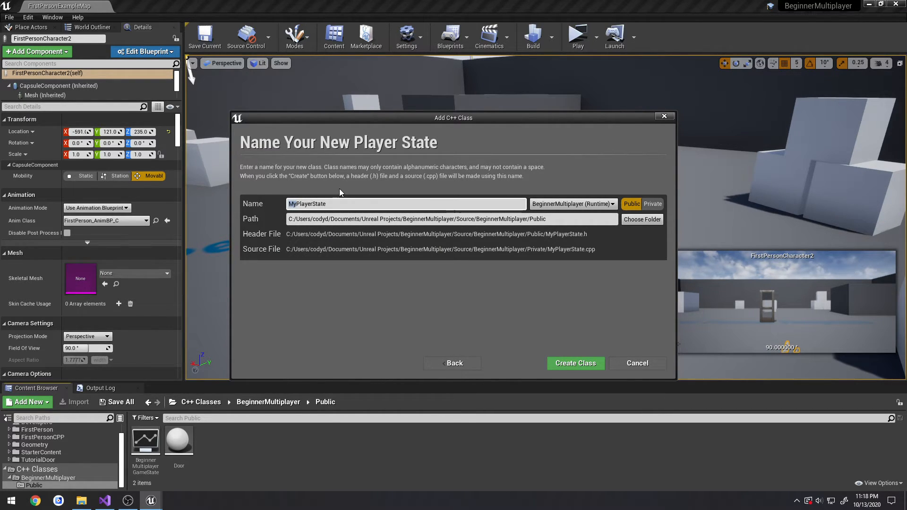
pyautogui.click(353, 203)
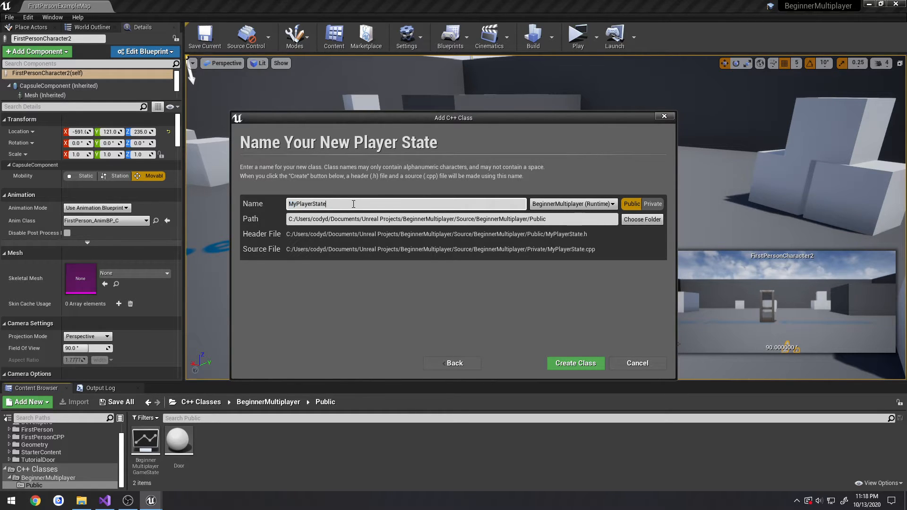
pyautogui.click(574, 363)
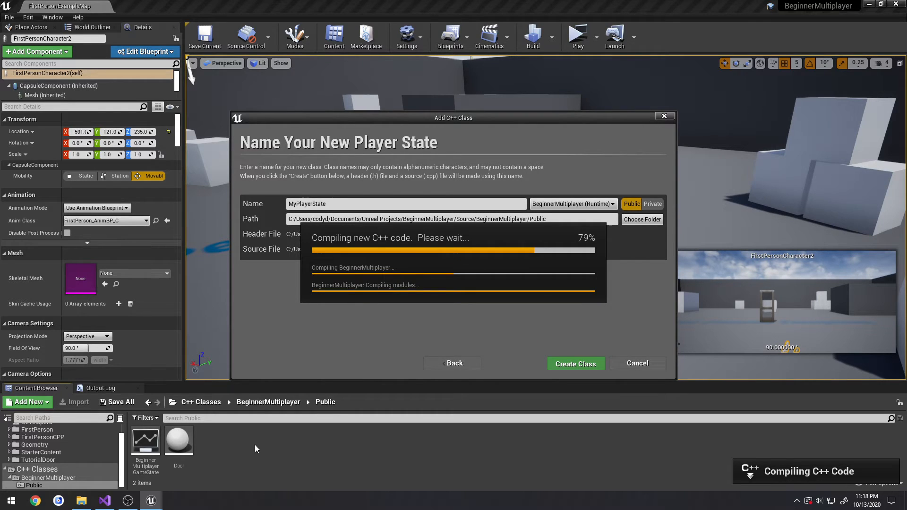
pyautogui.moveTo(505, 239)
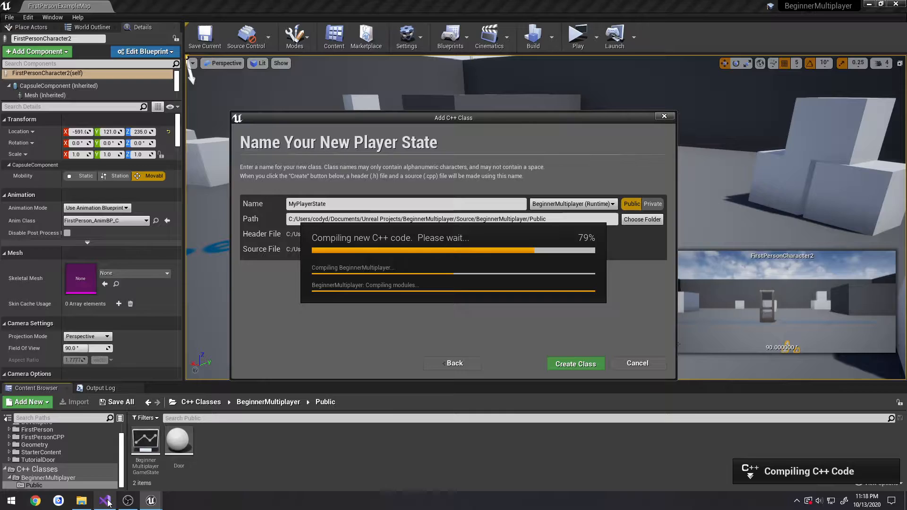
pyautogui.click(103, 500)
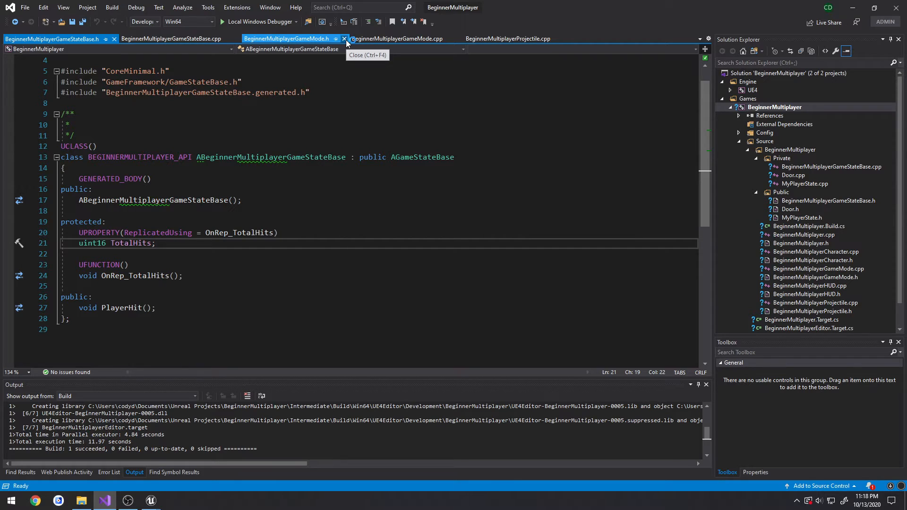
# Step: Close the game mode and game state tabs, leaving the MyPlayerState.cpp tab active
pyautogui.click(344, 39)
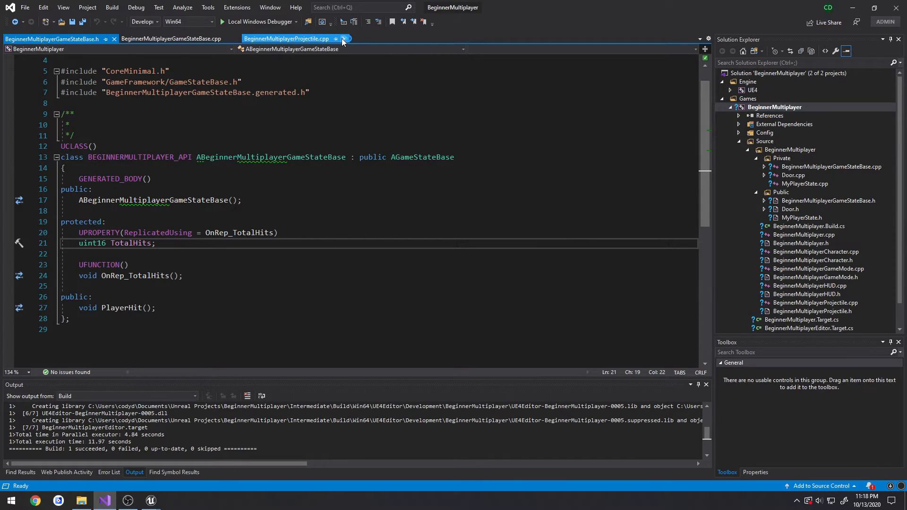
pyautogui.click(286, 39)
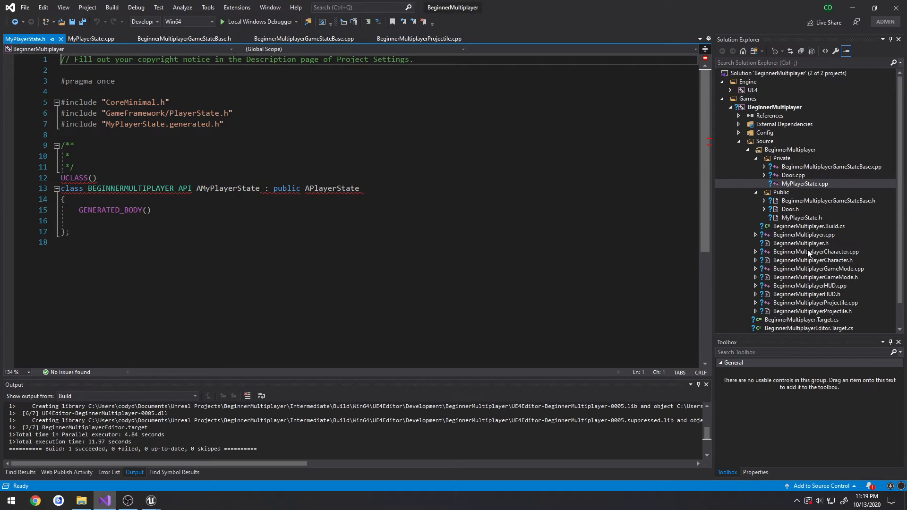
pyautogui.doubleClick(817, 252)
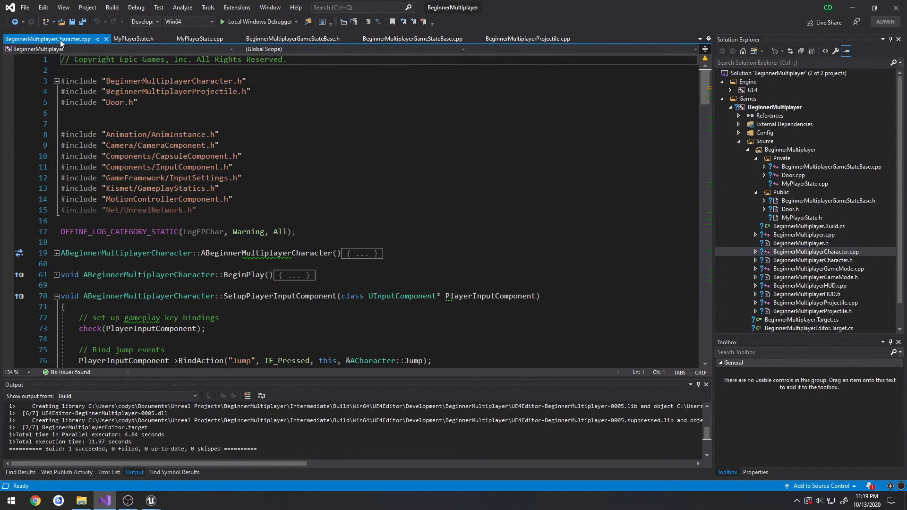
pyautogui.click(156, 38)
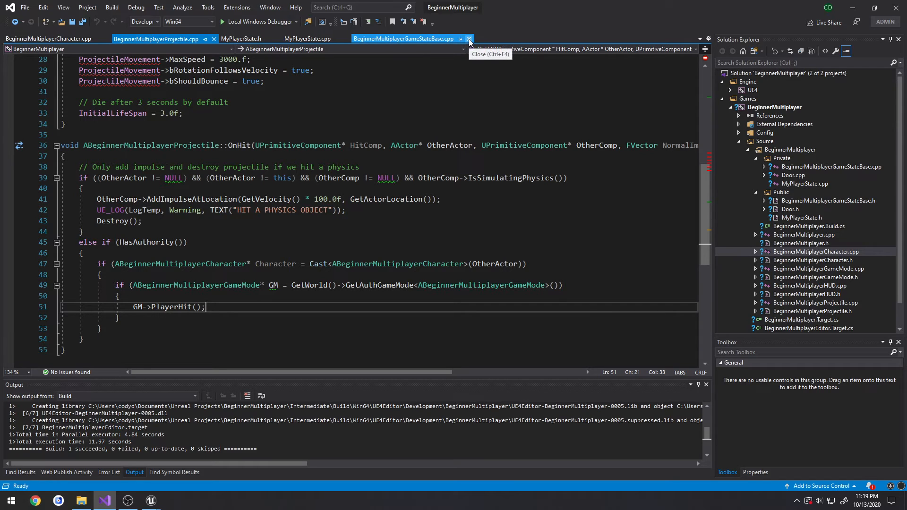
pyautogui.click(469, 39)
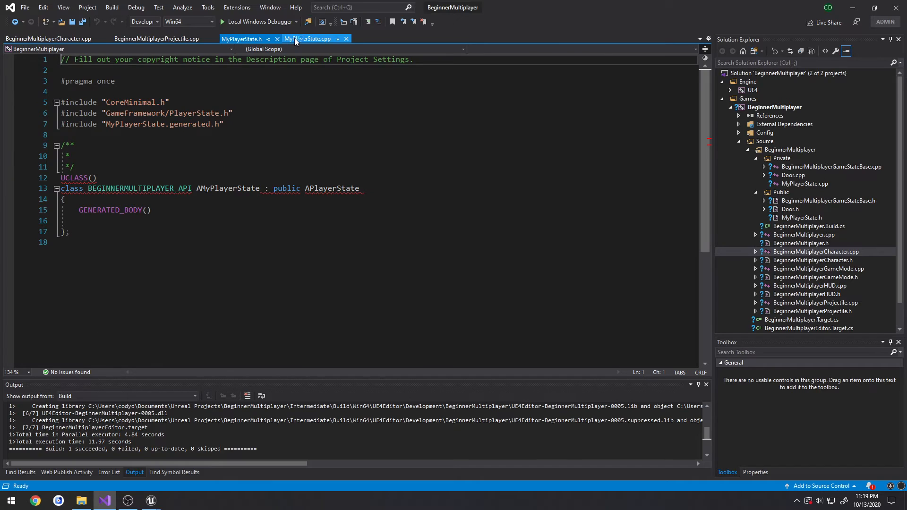
pyautogui.click(309, 38)
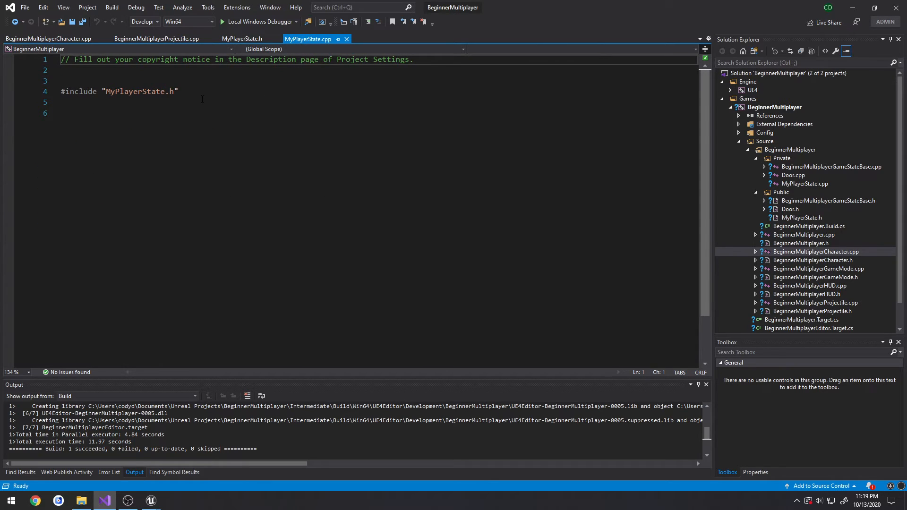
# Step: Add a 'public' section to the MyPlayerState header, then move to MyPlayerState.cpp
pyautogui.click(241, 39)
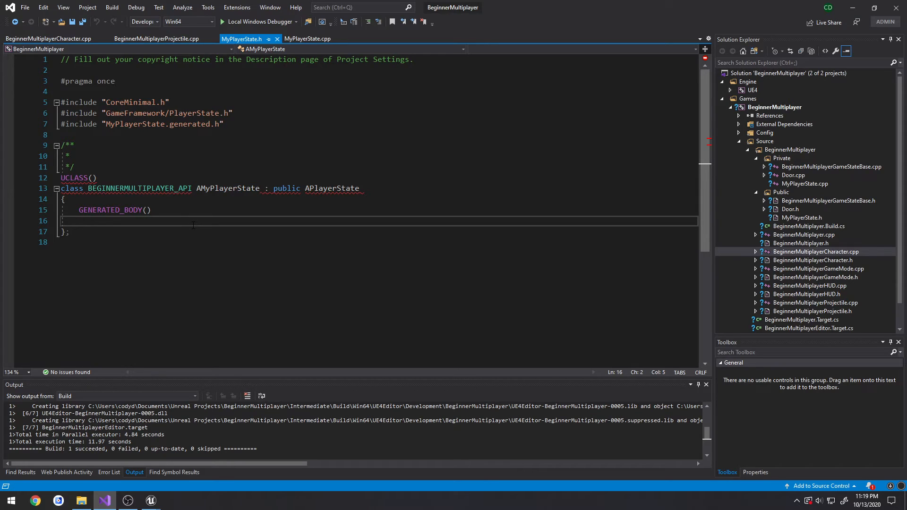
pyautogui.write('public:')
pyautogui.write('AMyPlayerState();')
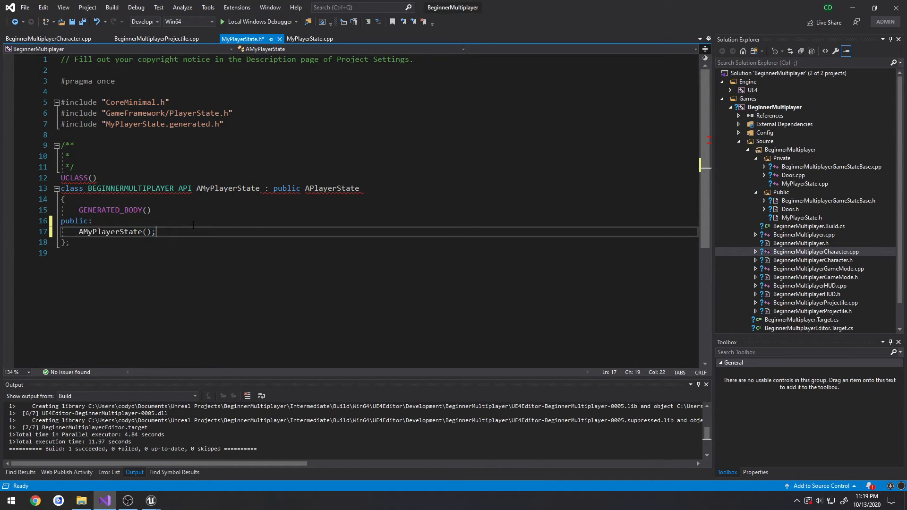
pyautogui.click(311, 39)
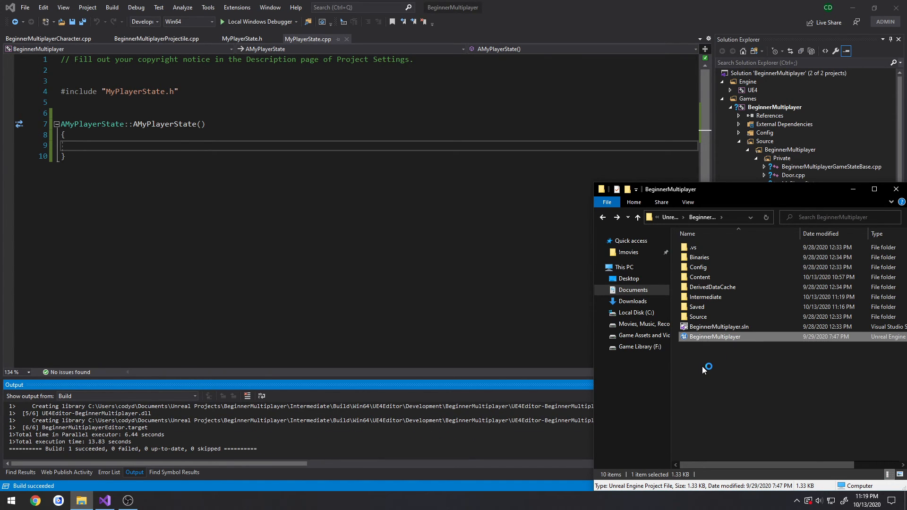
# Step: Reopen BeginnerMultiplayer.uproject from File Explorer
pyautogui.doubleClick(714, 336)
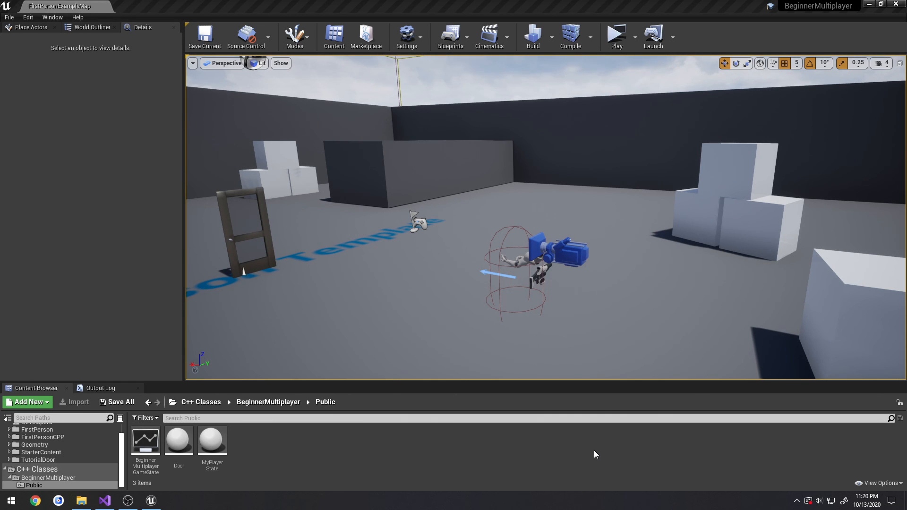
pyautogui.moveTo(620, 504)
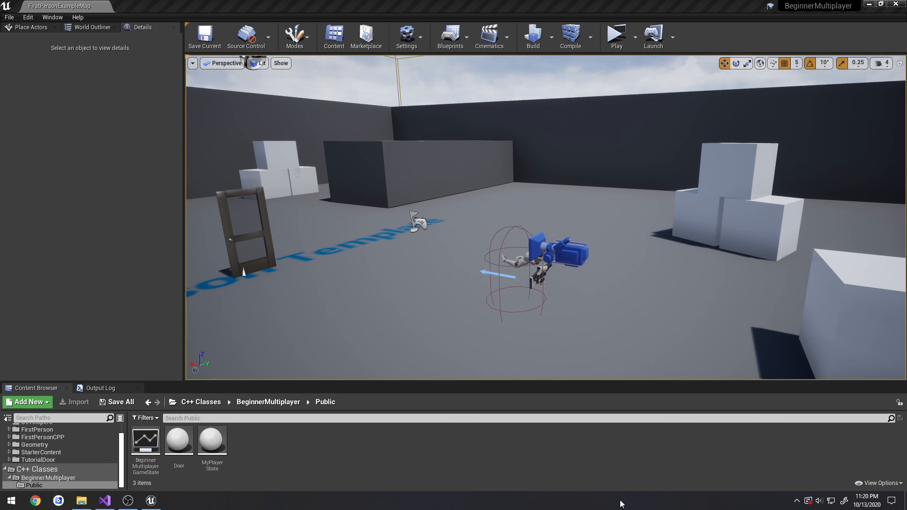
pyautogui.moveTo(606, 297)
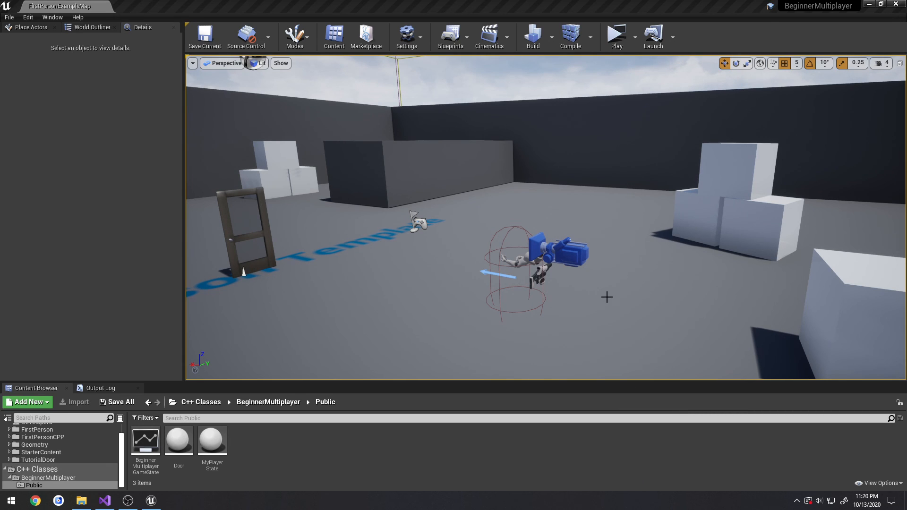